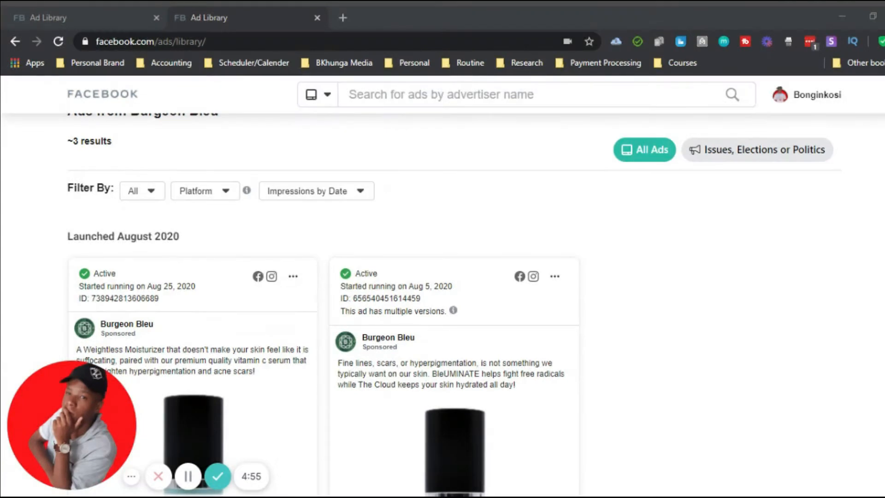
pyautogui.moveTo(617, 380)
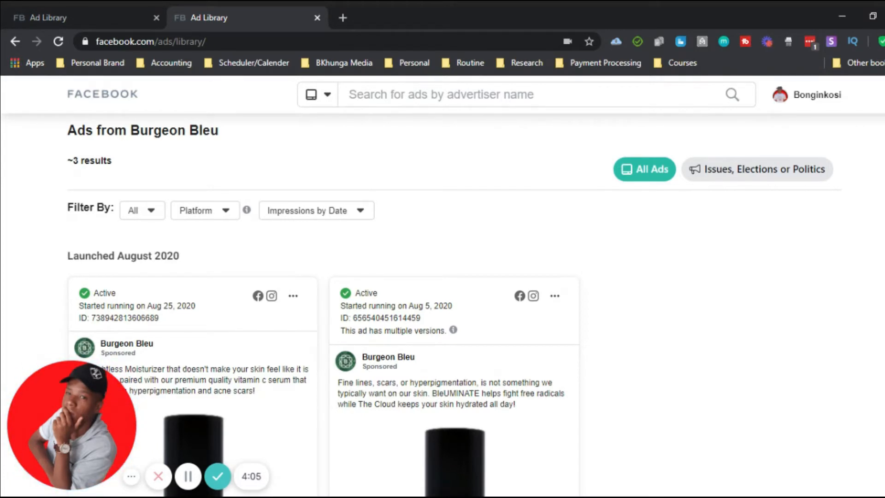
# Scroll Kylie Skin's ad listing and double-click its ~150 results count.
pyautogui.scroll(-3)
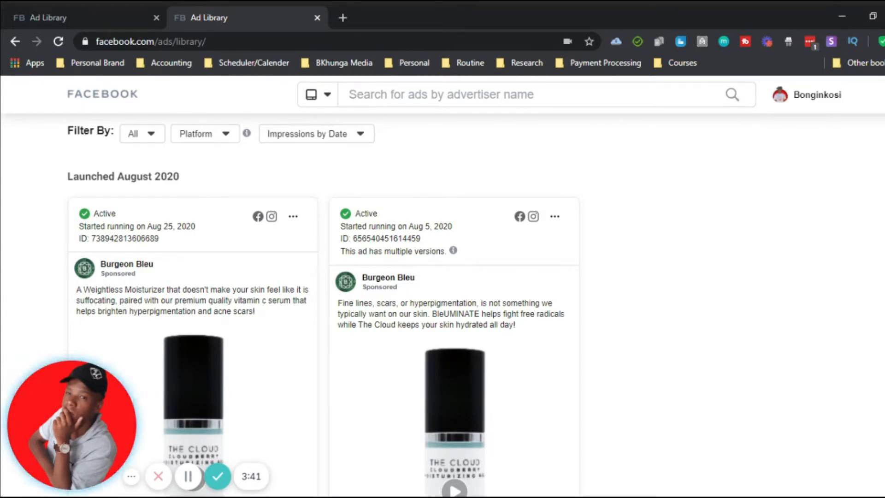
pyautogui.scroll(-3)
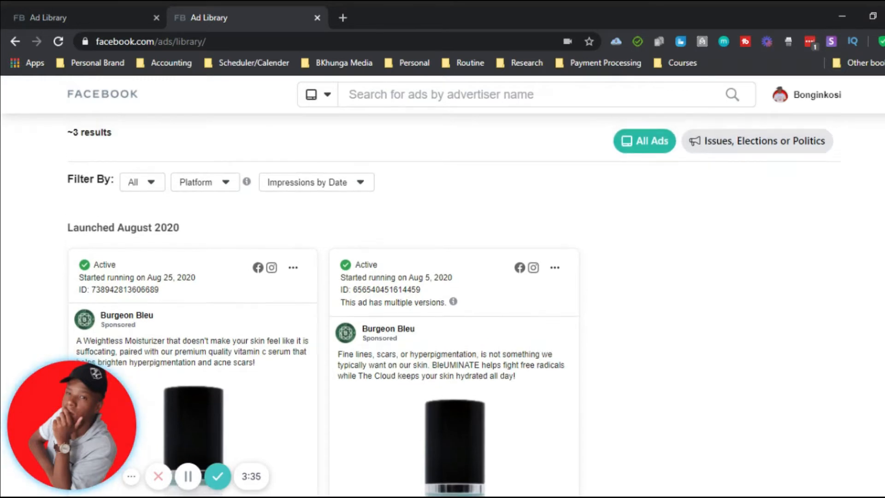
pyautogui.scroll(3)
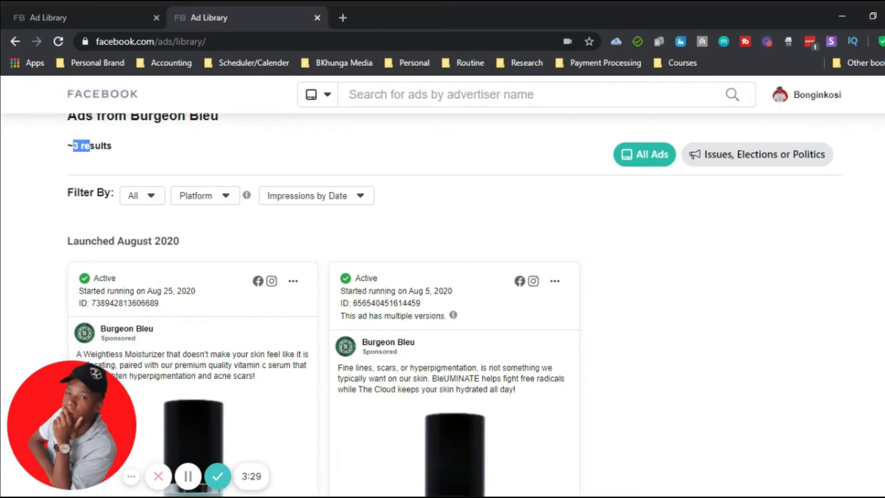
pyautogui.scroll(-3)
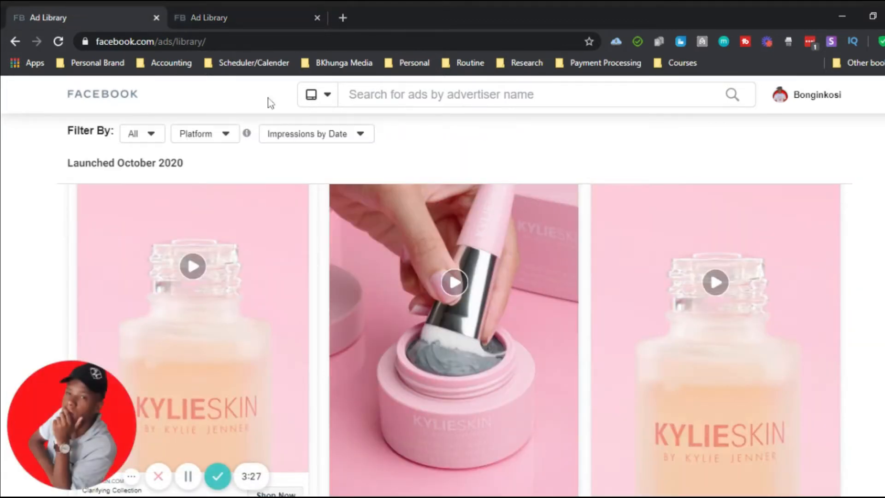
pyautogui.scroll(-3)
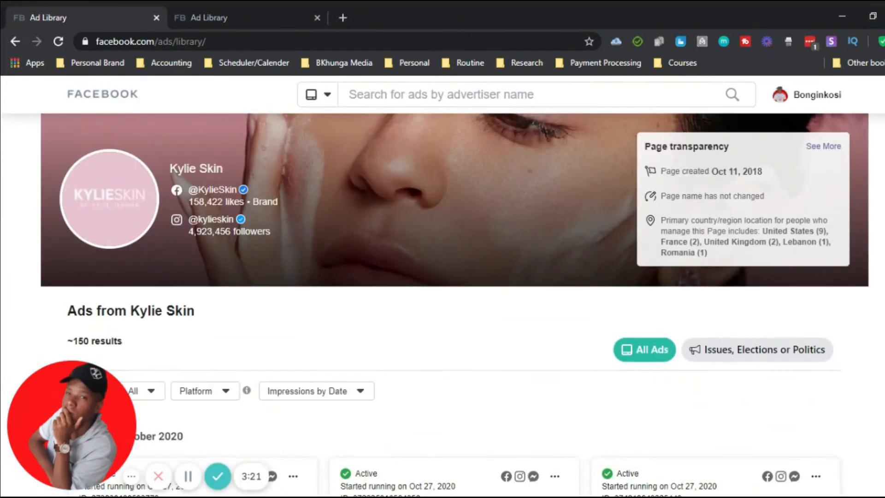
pyautogui.scroll(-3)
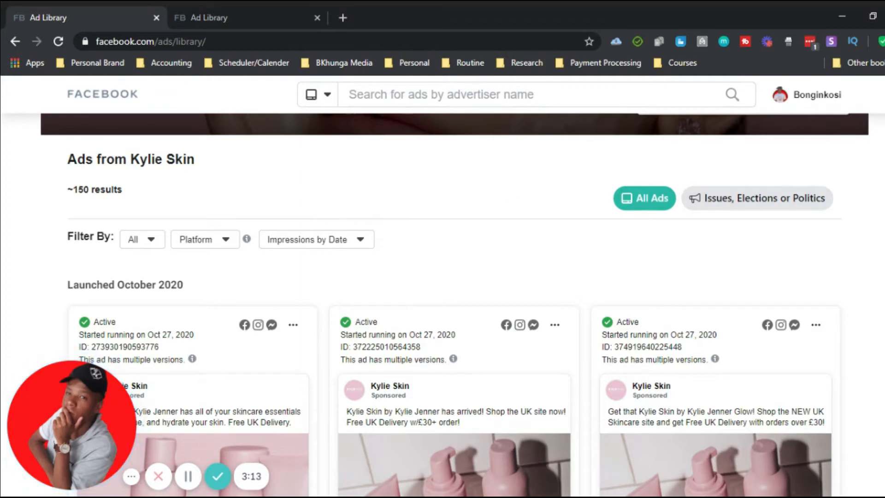
pyautogui.scroll(3)
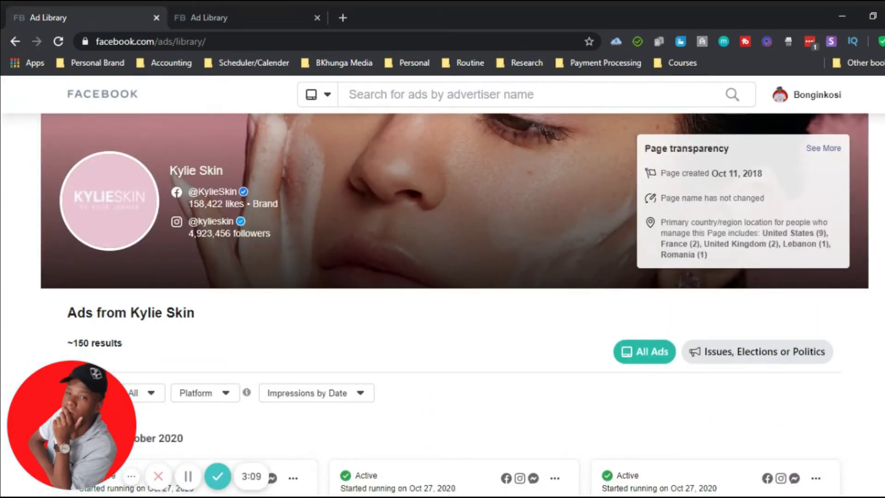
pyautogui.scroll(-3)
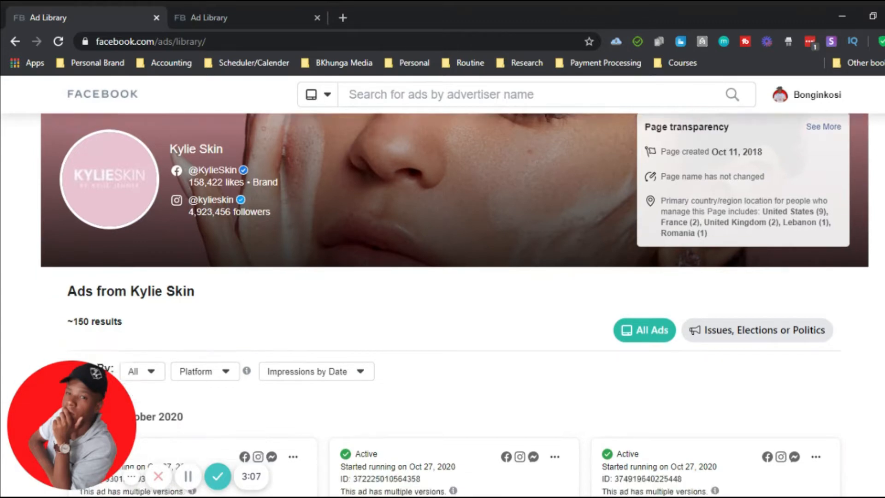
pyautogui.scroll(-3)
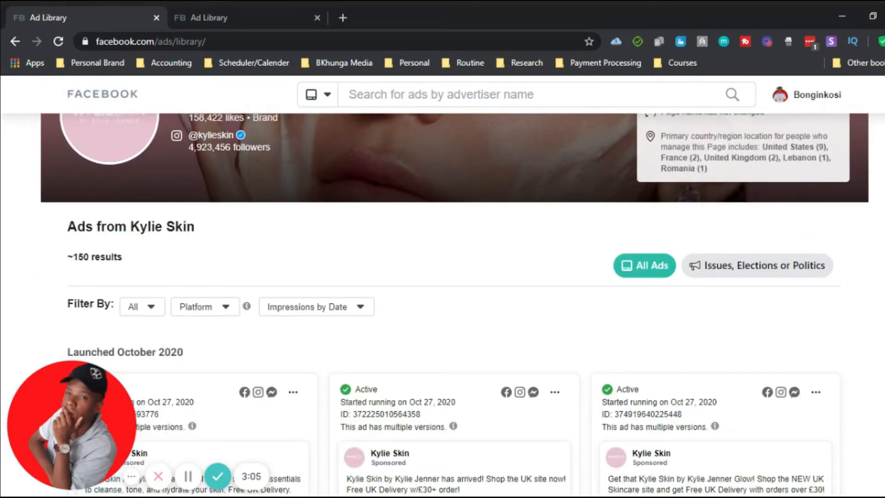
pyautogui.scroll(-3)
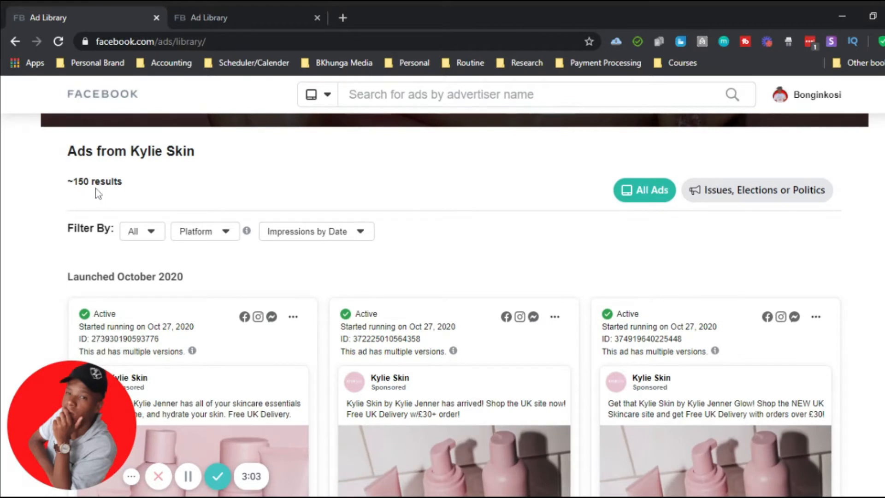
pyautogui.doubleClick(81, 181)
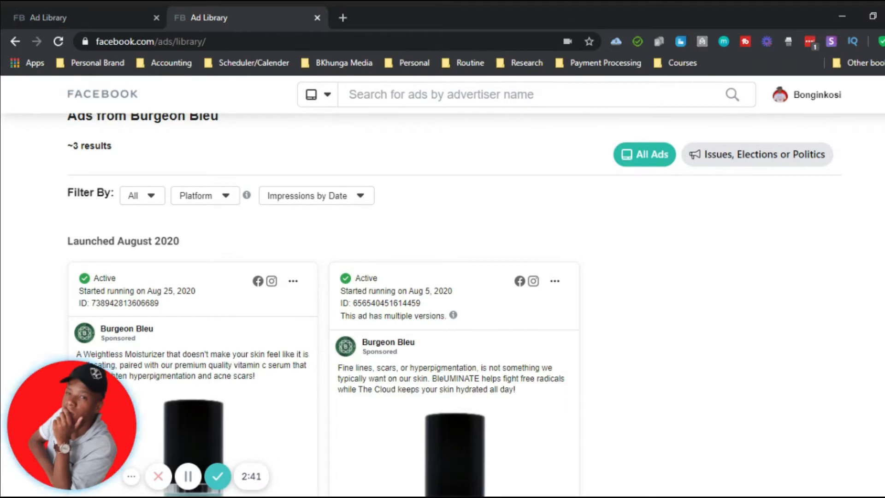
pyautogui.moveTo(586, 135)
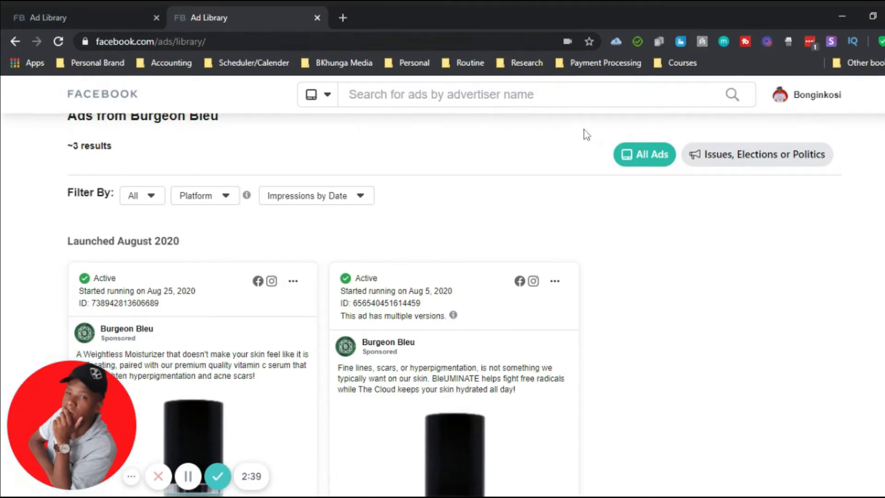
# Scroll Burgeon Bleu's ads past August to the July 2020 sunscreen video ad.
pyautogui.scroll(-3)
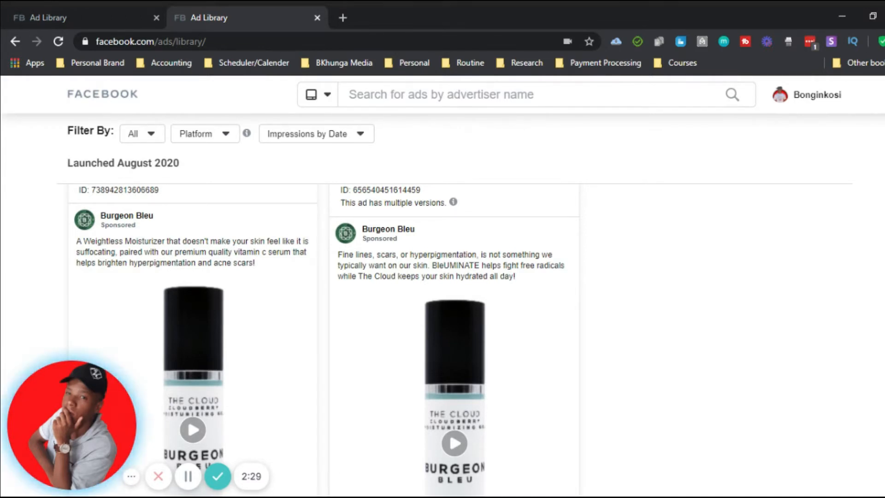
pyautogui.scroll(-3)
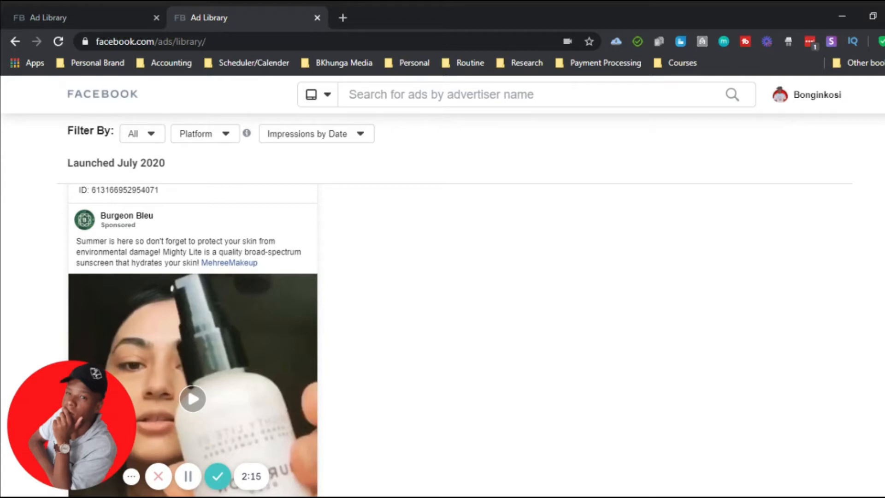
pyautogui.scroll(3)
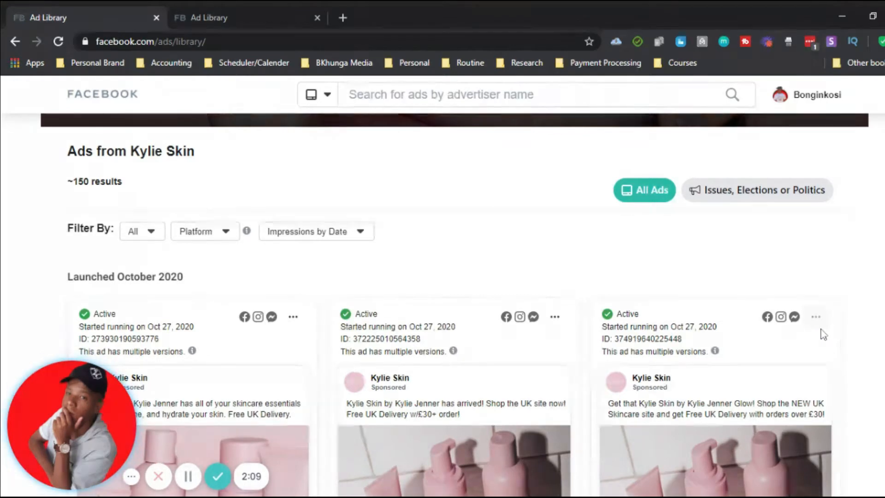
pyautogui.moveTo(867, 156)
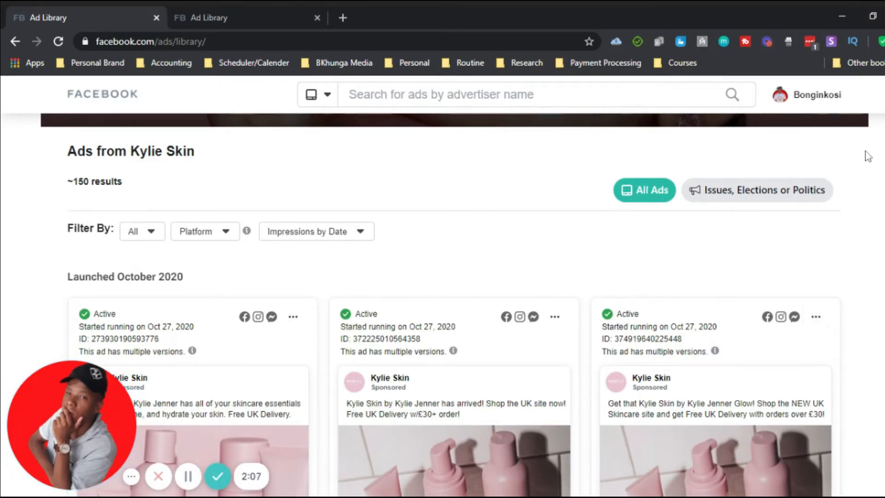
# Browse Kylie Skin's October 2020 serum, clarifying and skin-set ad cards.
pyautogui.scroll(-3)
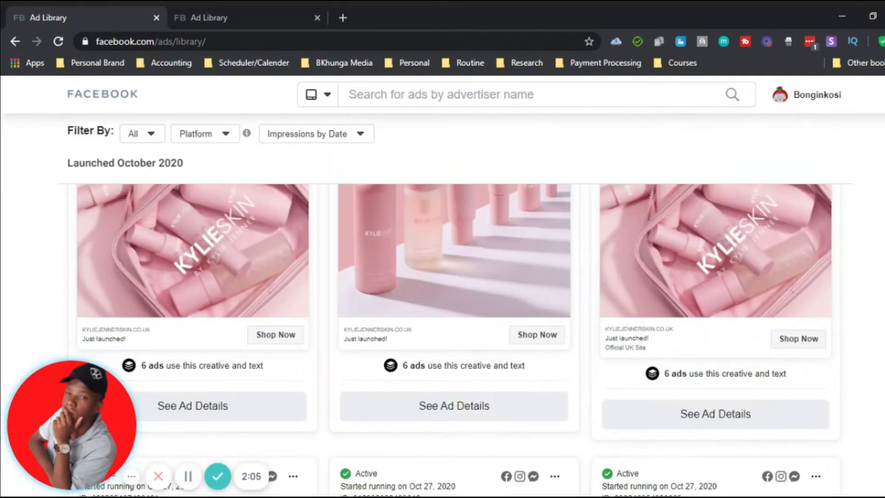
pyautogui.scroll(3)
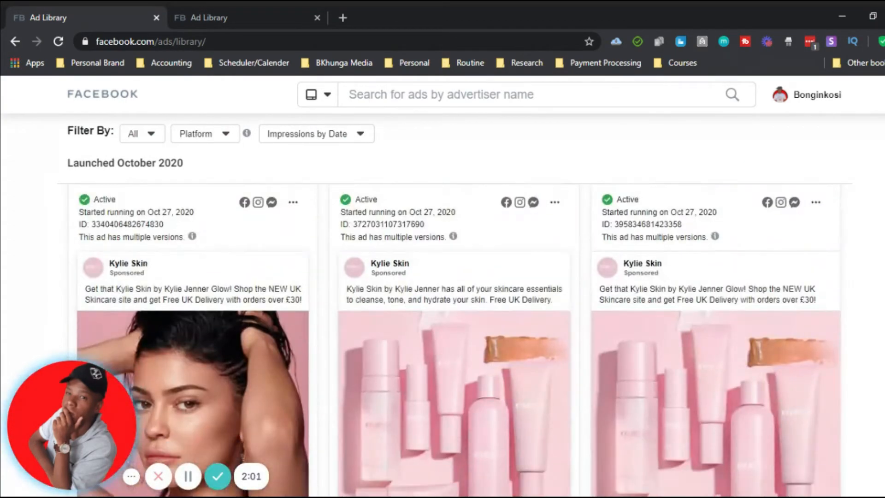
pyautogui.scroll(-3)
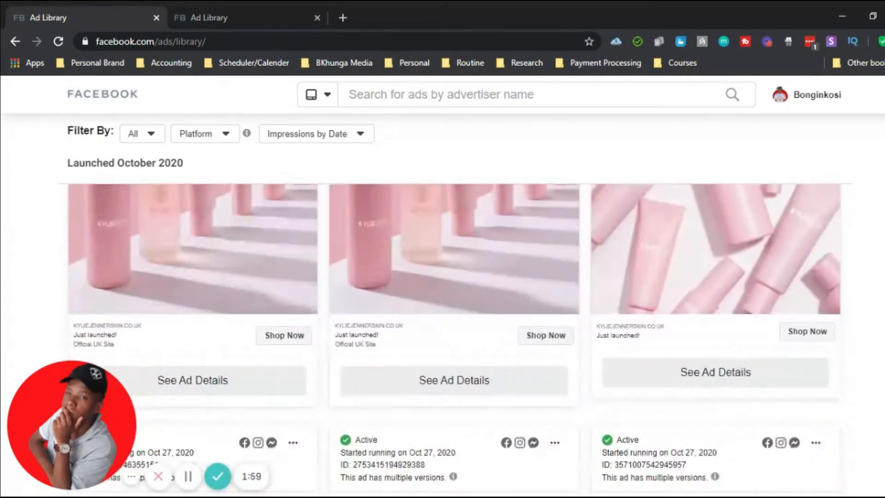
pyautogui.scroll(-3)
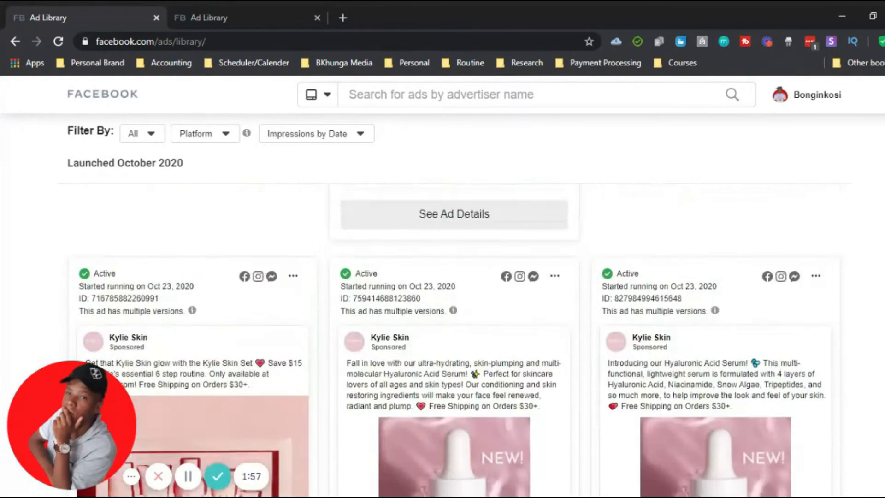
pyautogui.moveTo(453, 311)
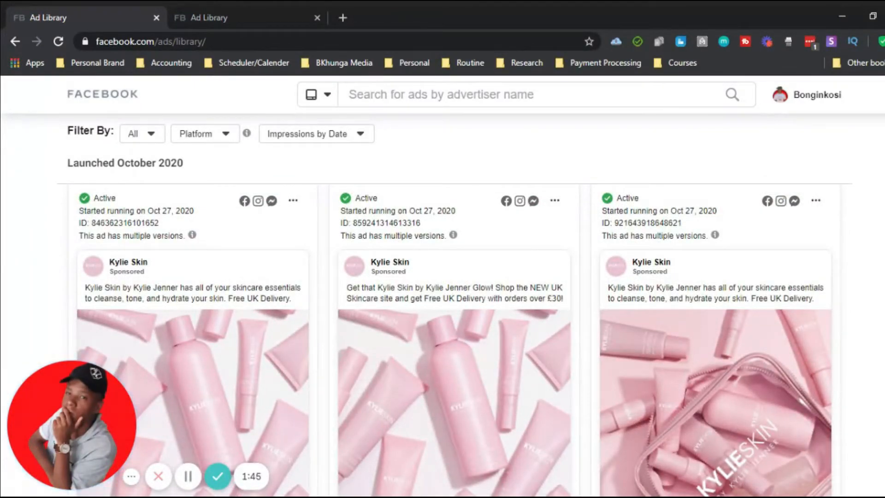
pyautogui.moveTo(564, 116)
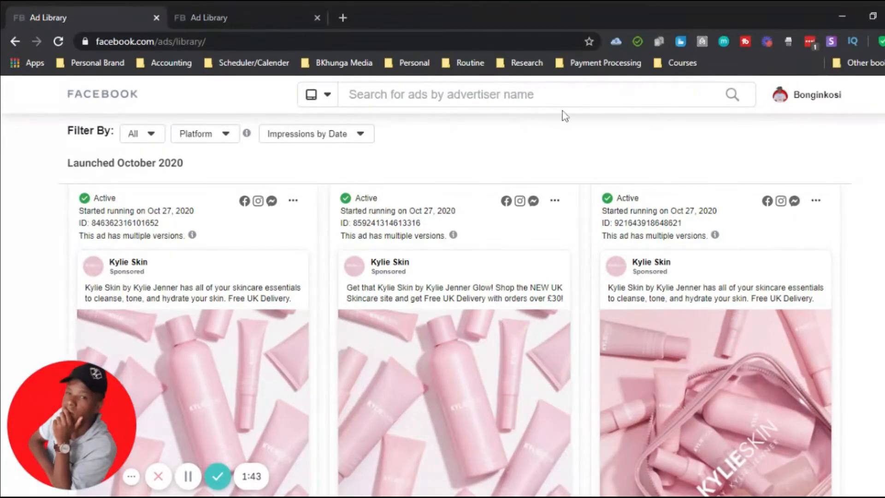
pyautogui.scroll(-3)
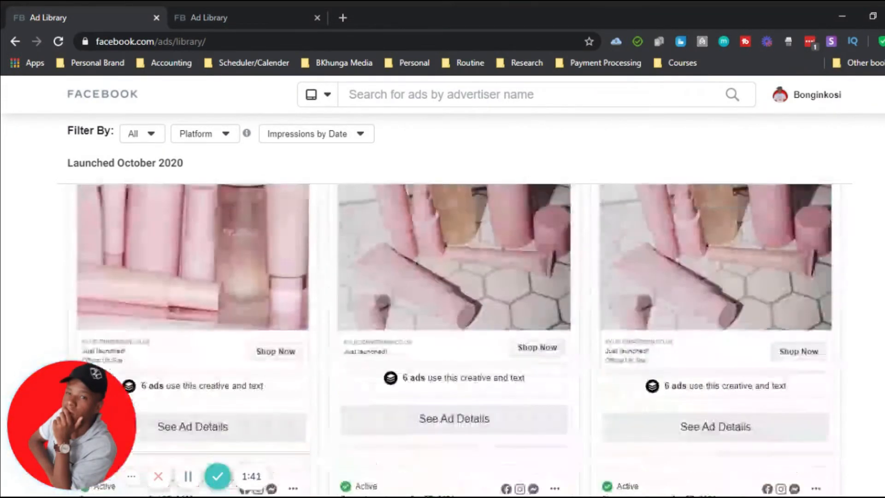
pyautogui.scroll(3)
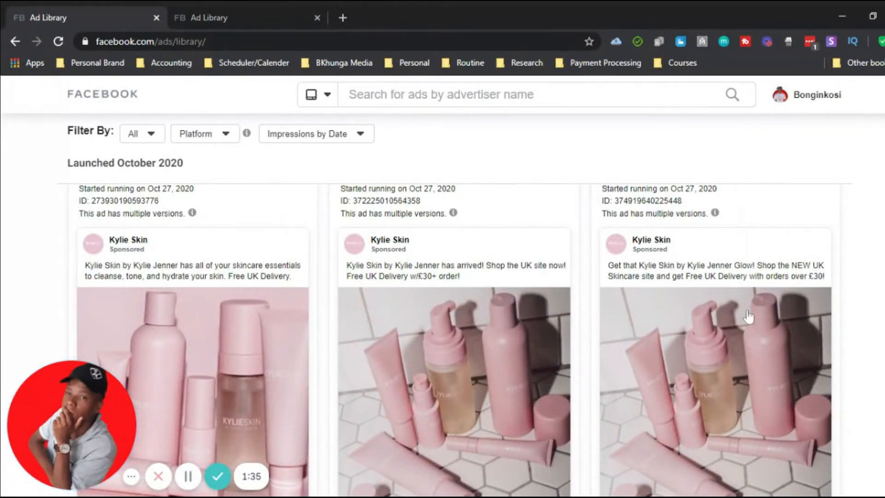
pyautogui.moveTo(454, 291)
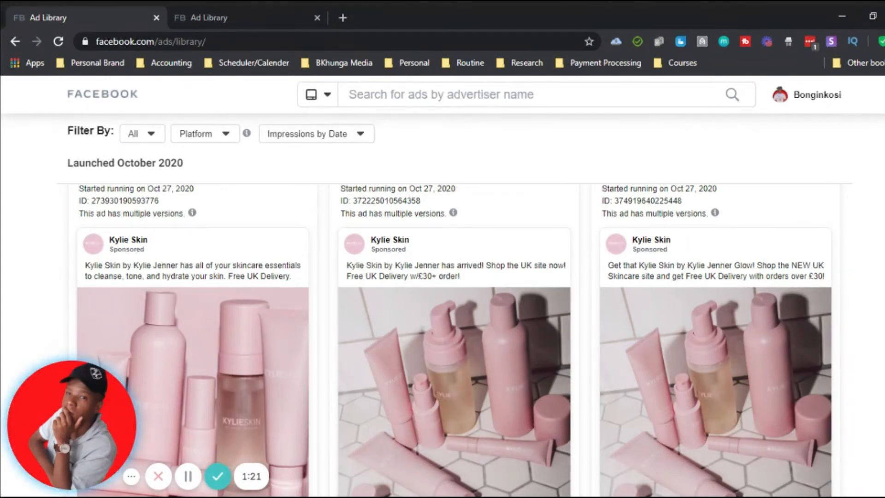
pyautogui.scroll(-3)
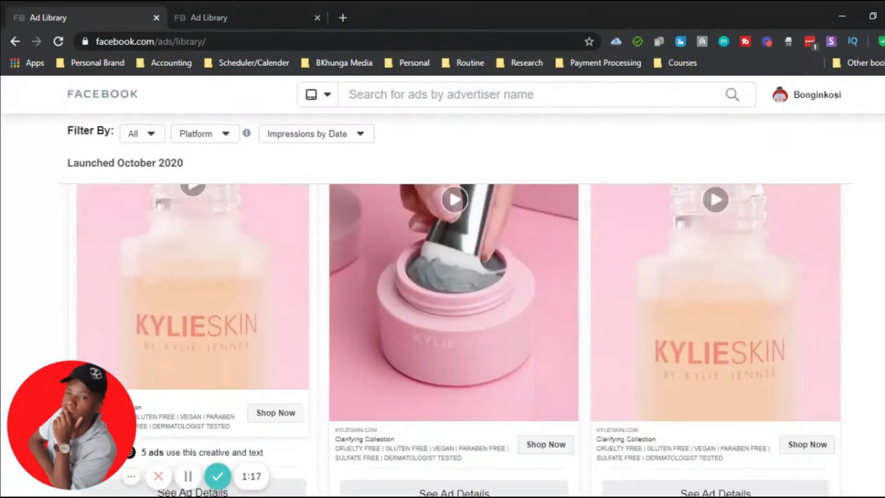
pyautogui.scroll(-3)
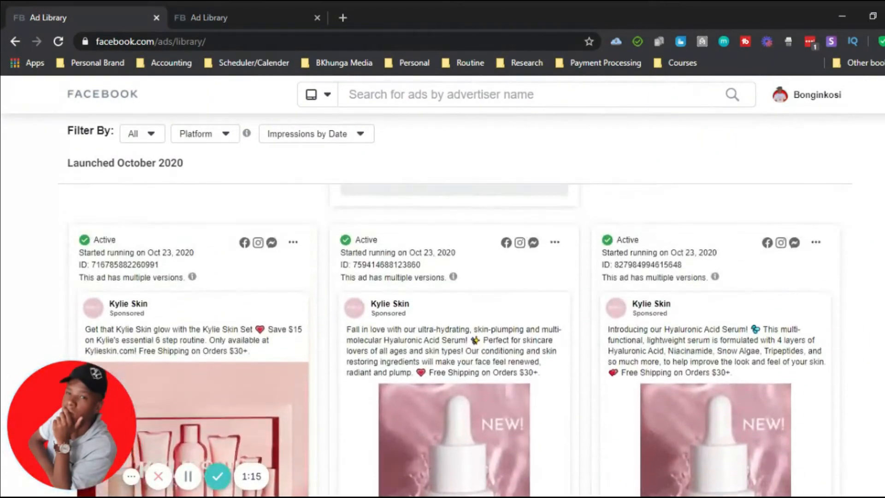
pyautogui.scroll(-3)
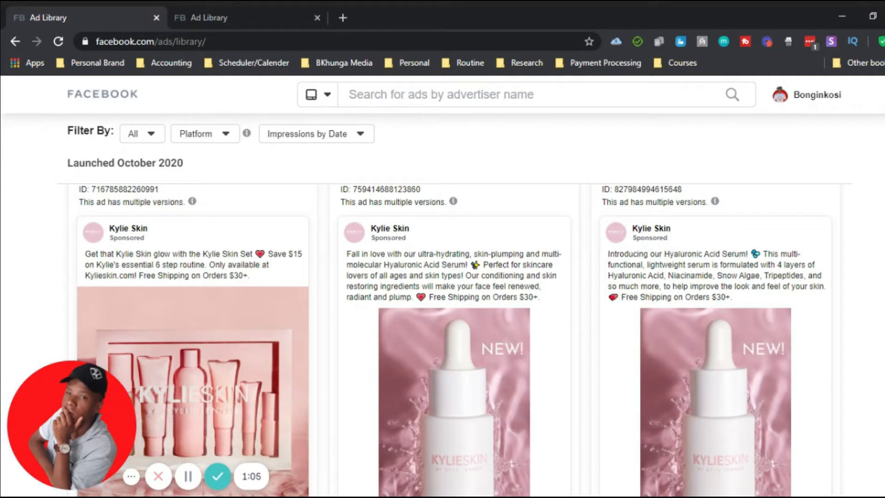
pyautogui.scroll(-3)
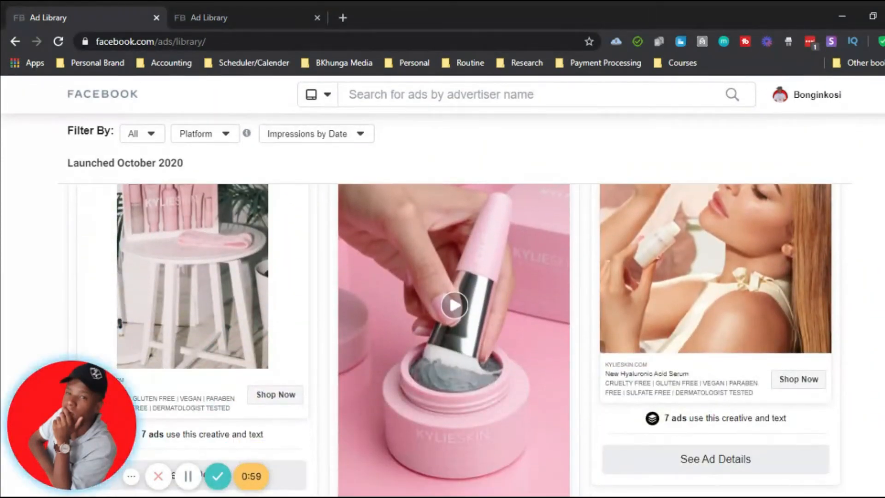
pyautogui.scroll(-3)
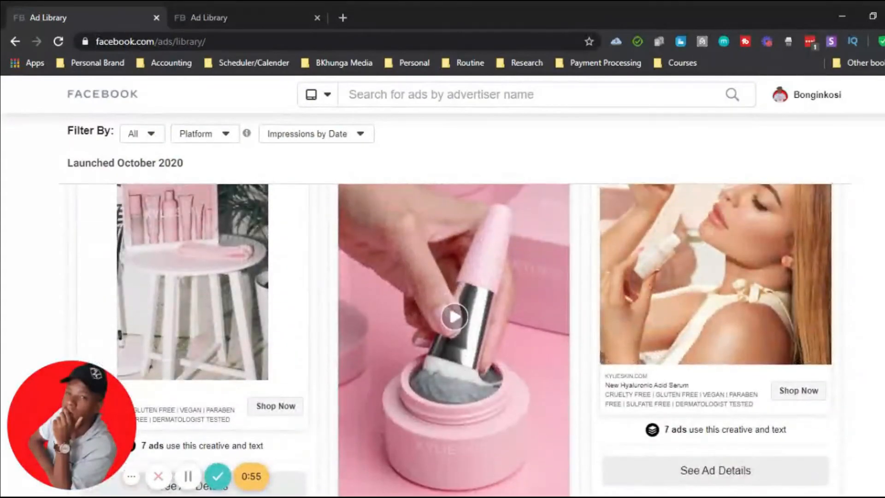
pyautogui.scroll(3)
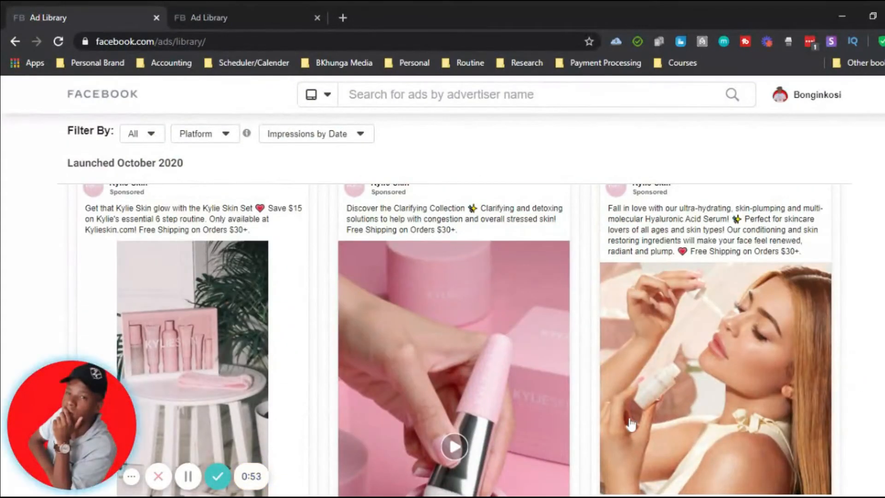
pyautogui.moveTo(717, 347)
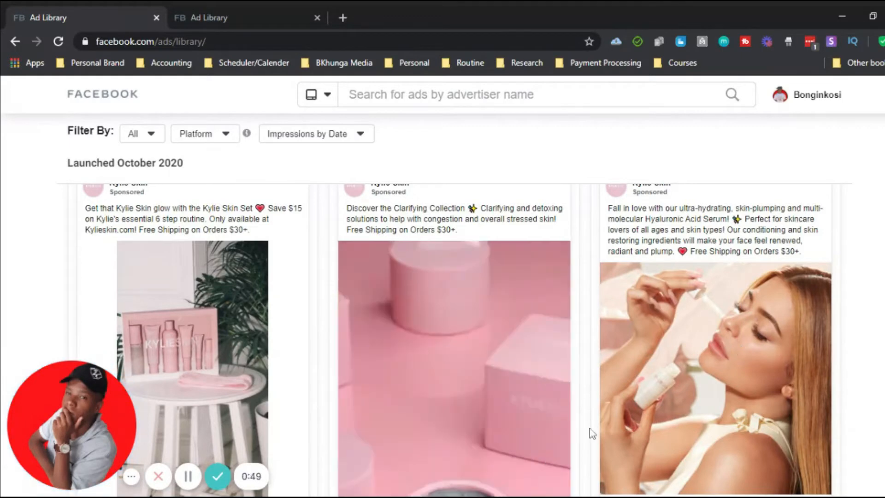
pyautogui.scroll(-3)
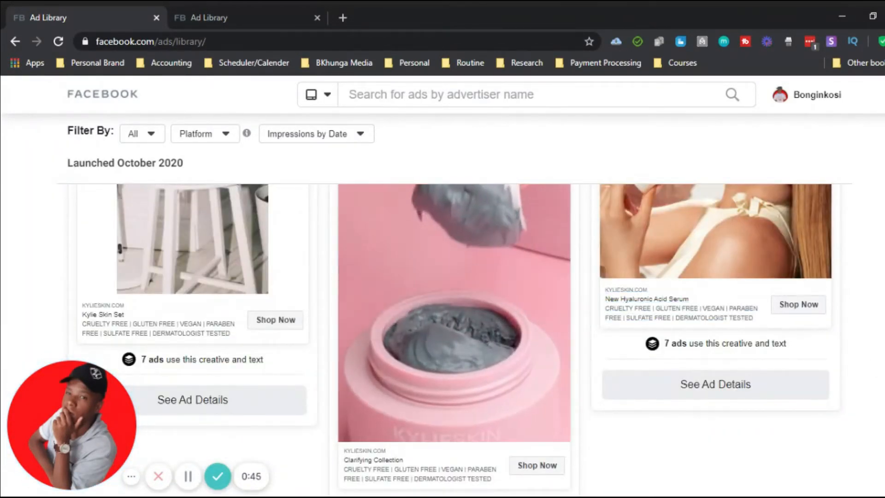
pyautogui.scroll(3)
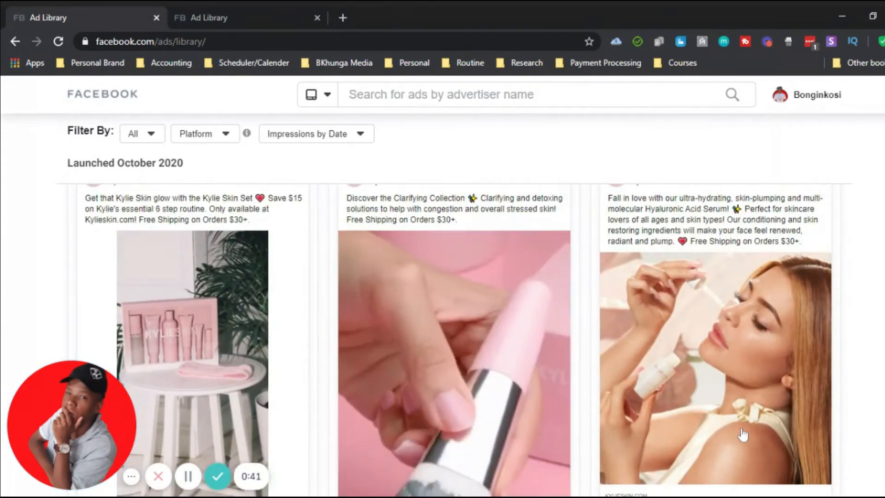
pyautogui.scroll(-3)
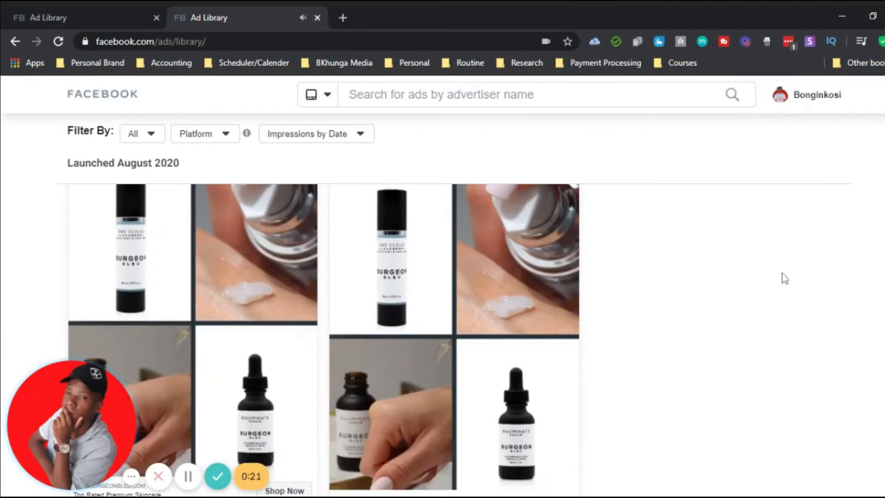
# Read Burgeon Bleu's two August 2020 moisturizer-and-serum ads, then scroll to July 2020.
pyautogui.scroll(-3)
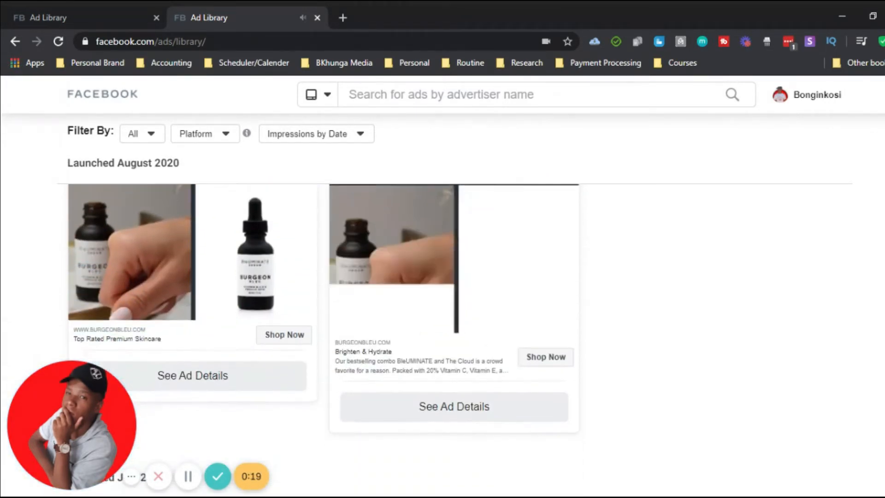
pyautogui.scroll(-3)
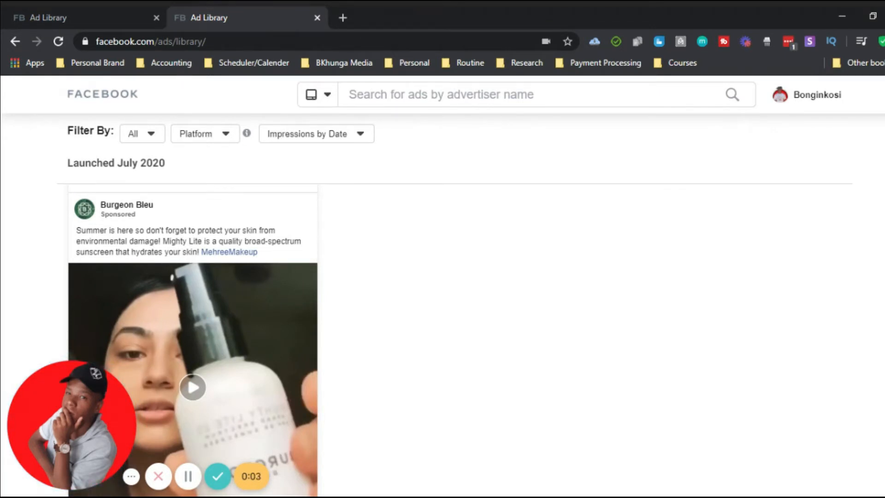
pyautogui.click(342, 17)
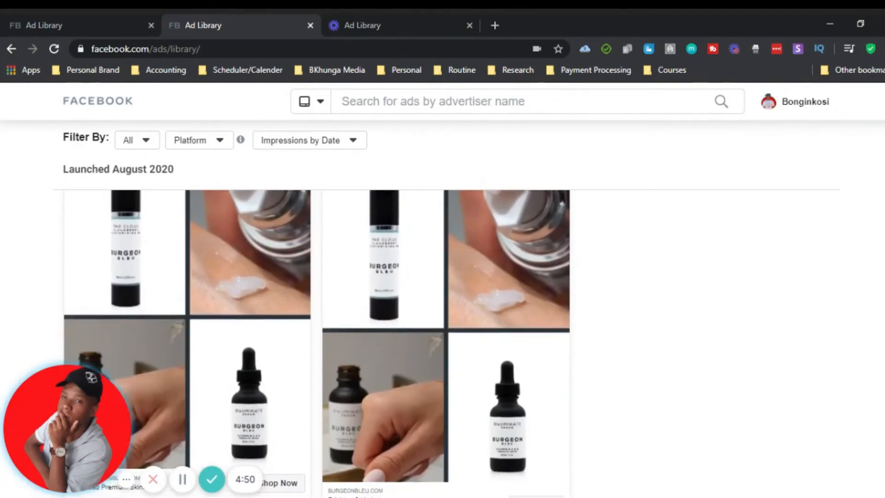
pyautogui.scroll(3)
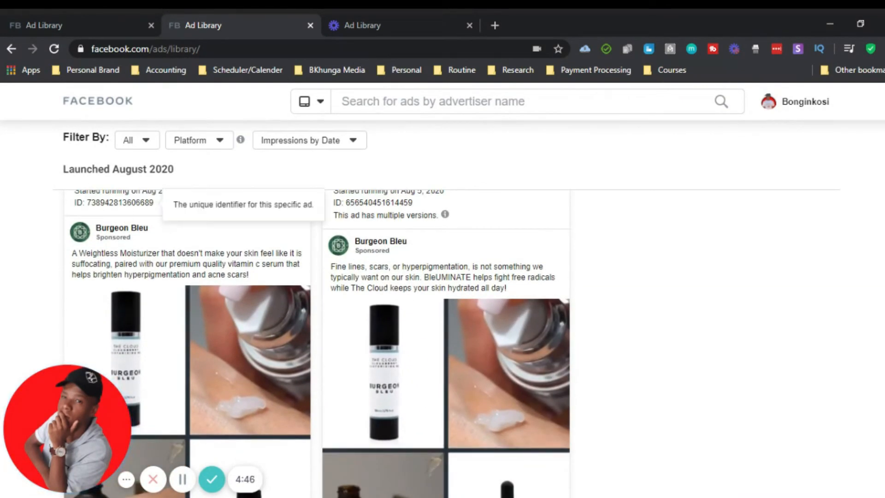
pyautogui.moveTo(76, 254)
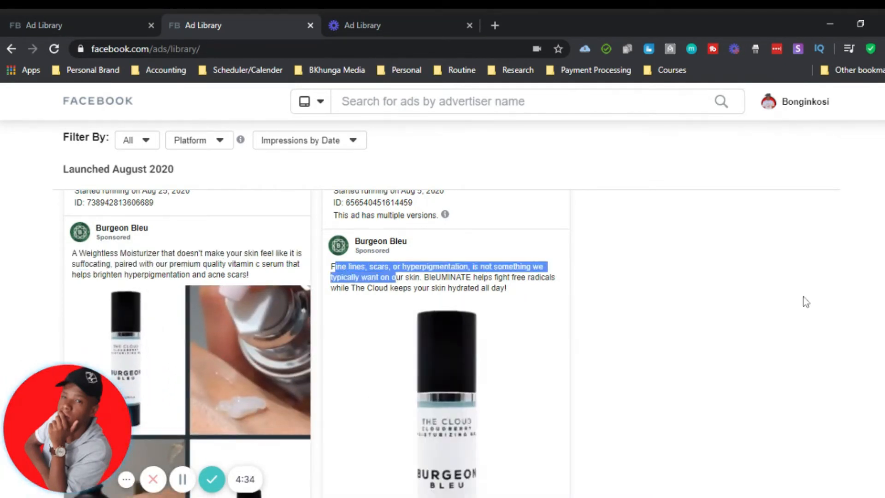
pyautogui.scroll(-3)
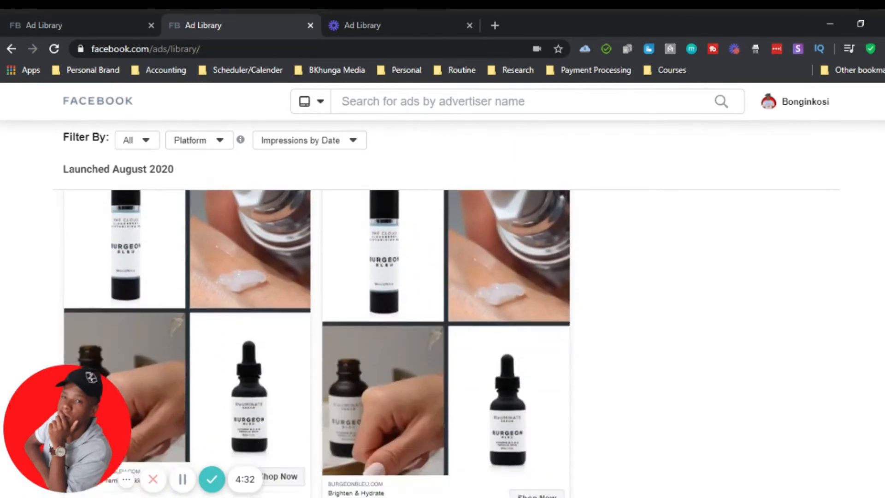
pyautogui.scroll(-3)
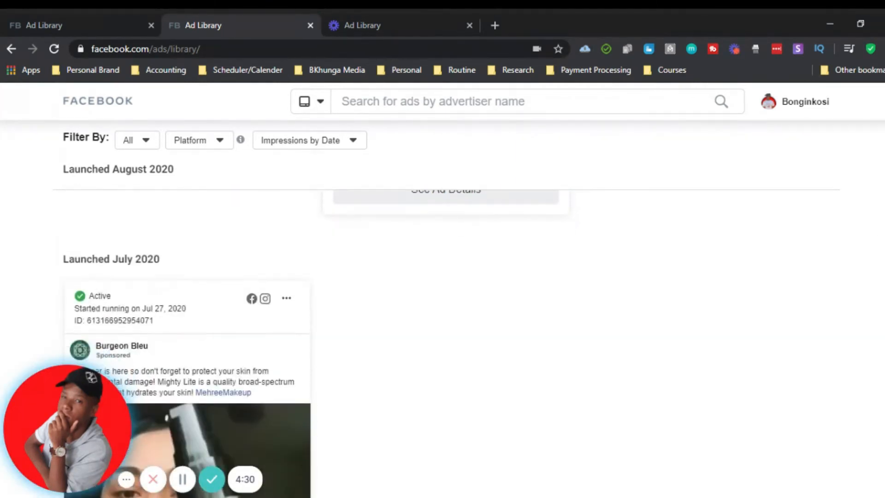
# Watch the July 2020 Mighty Lite sunscreen customer testimonial video.
pyautogui.scroll(3)
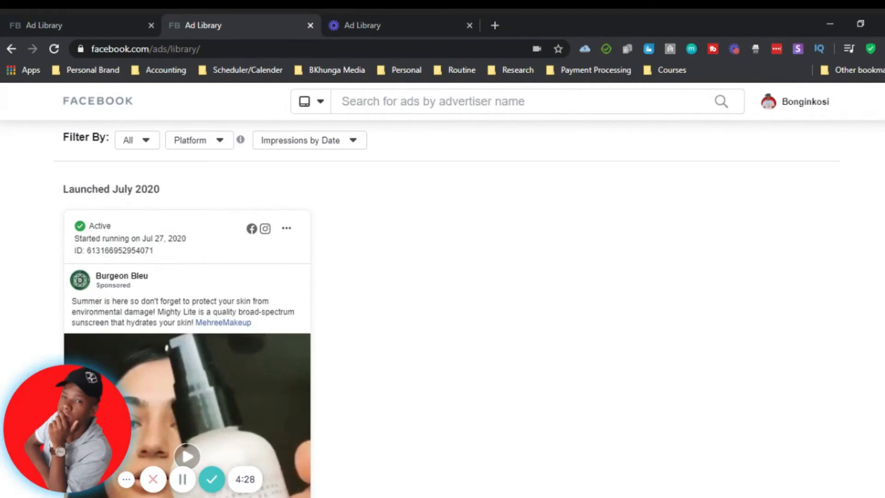
pyautogui.scroll(-3)
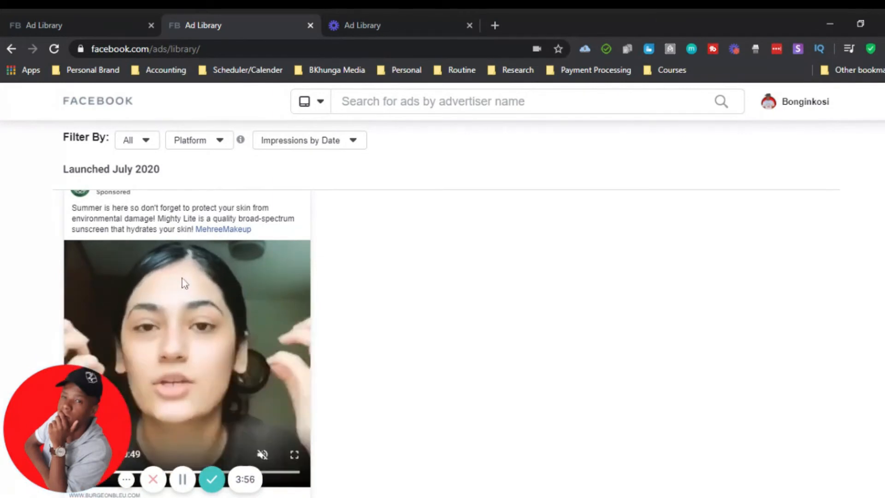
pyautogui.moveTo(44, 343)
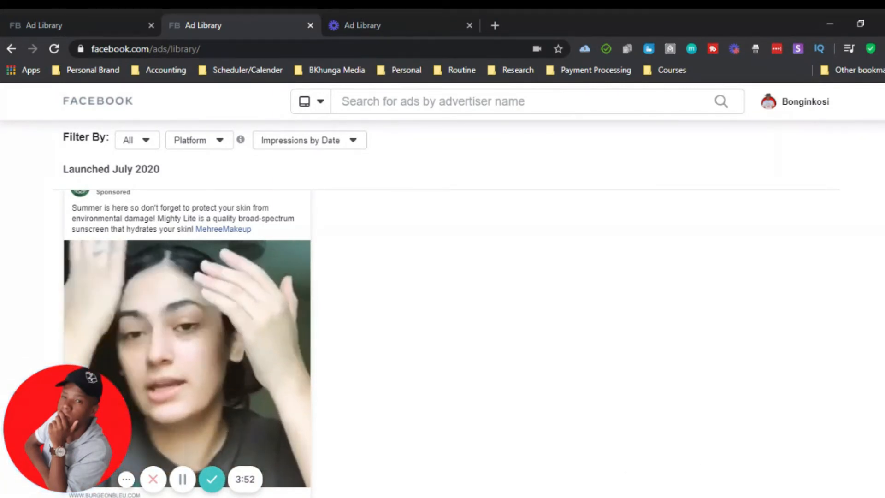
pyautogui.scroll(-3)
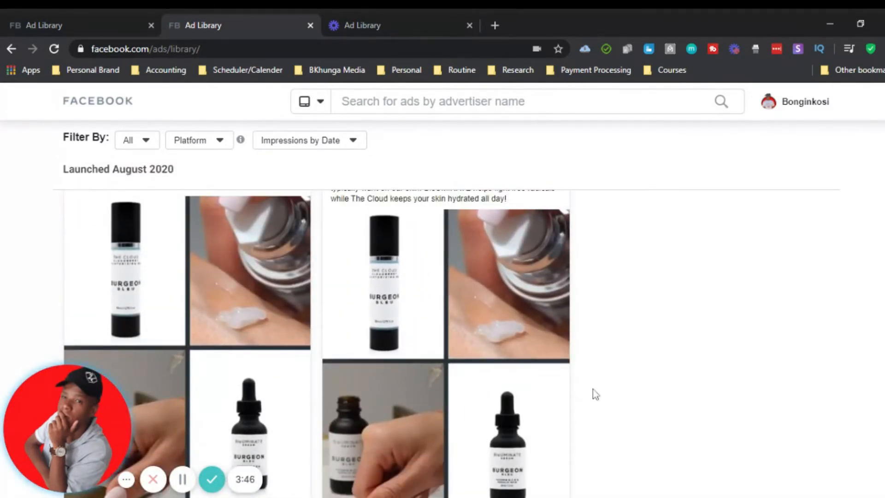
pyautogui.scroll(-3)
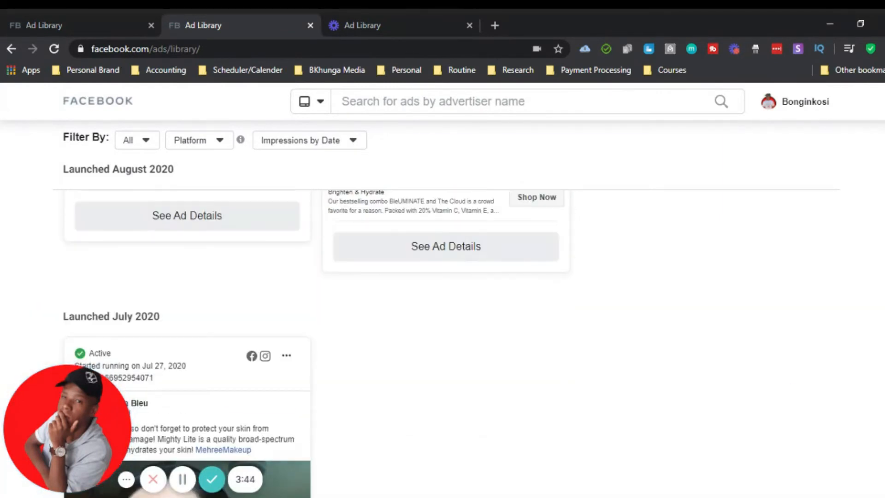
pyautogui.scroll(-3)
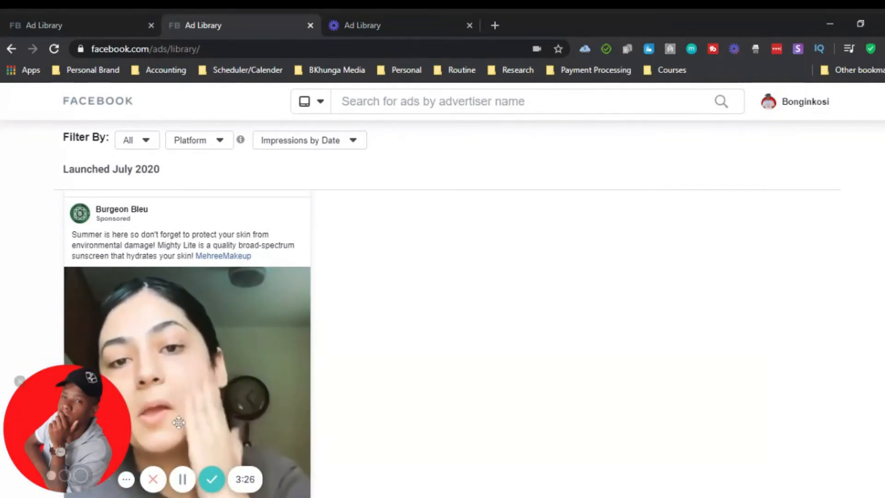
pyautogui.scroll(-3)
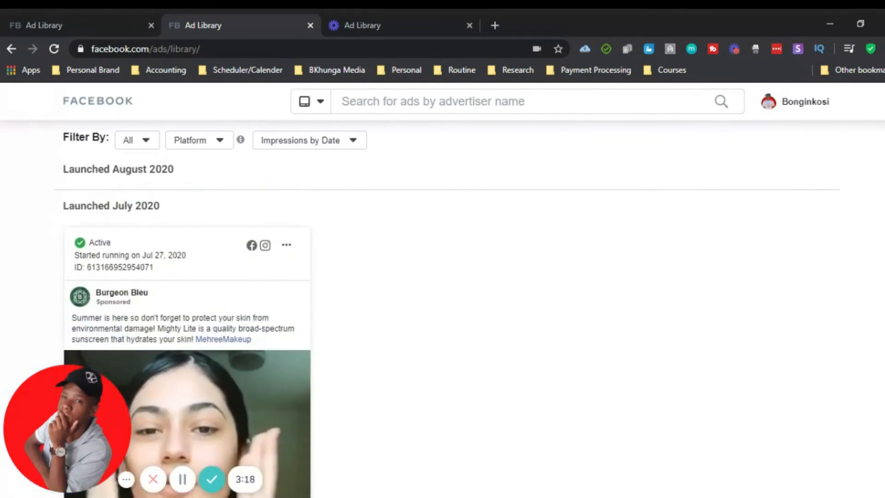
pyautogui.scroll(-3)
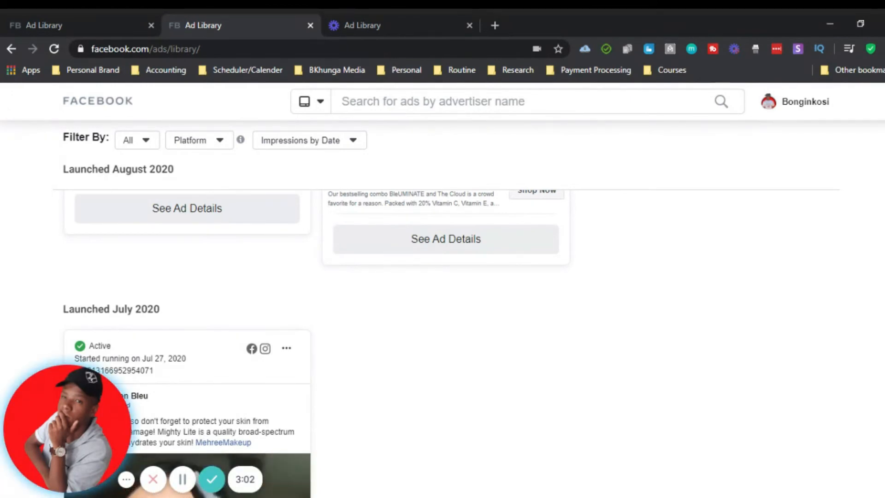
# View Burgeon Bleu's page header with its ~3 results count.
pyautogui.scroll(3)
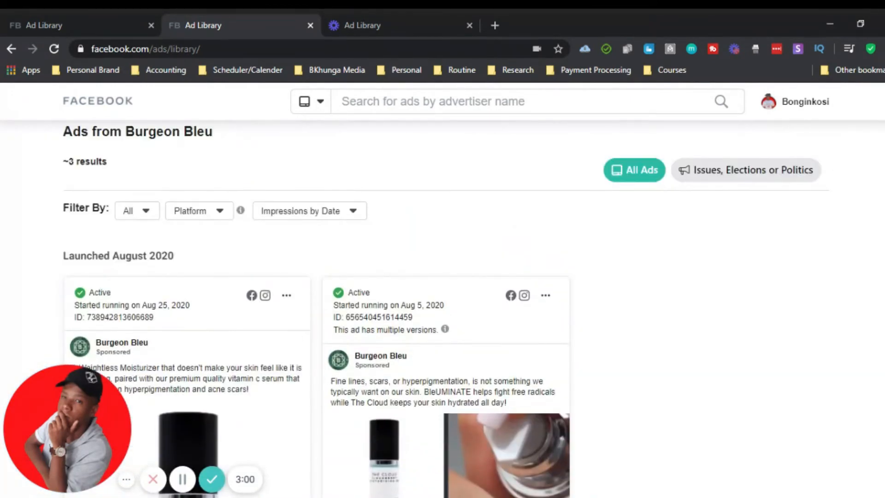
pyautogui.scroll(3)
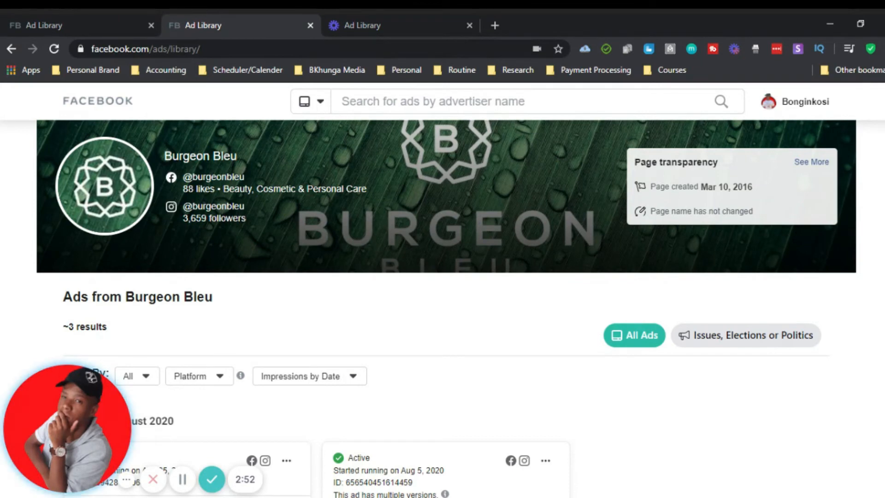
pyautogui.scroll(-3)
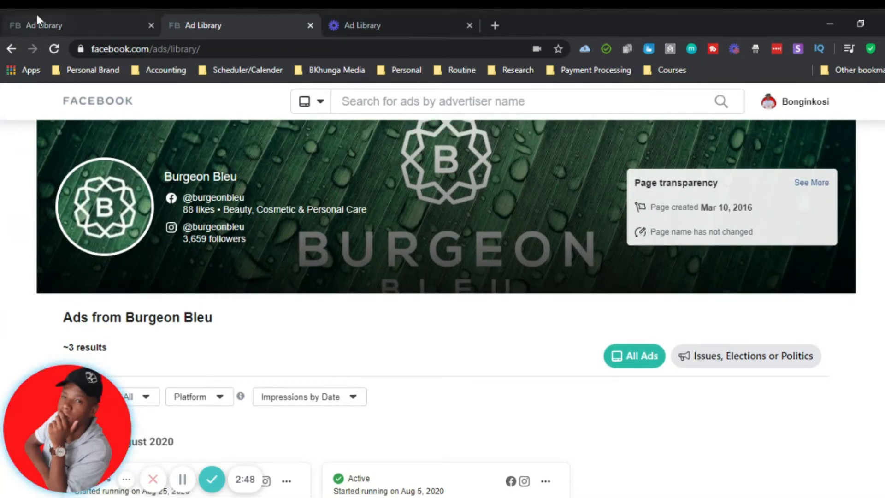
pyautogui.scroll(-3)
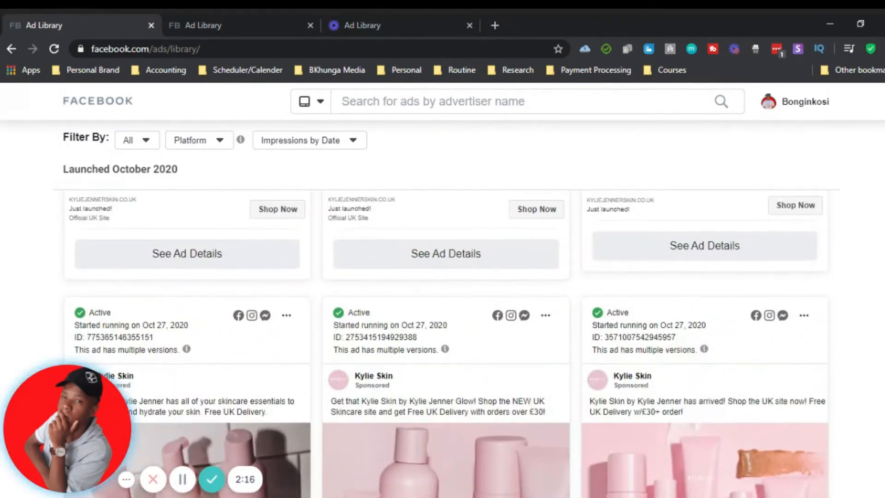
# Scroll Kylie Skin's page and double-click the number in '~150 results'.
pyautogui.scroll(-3)
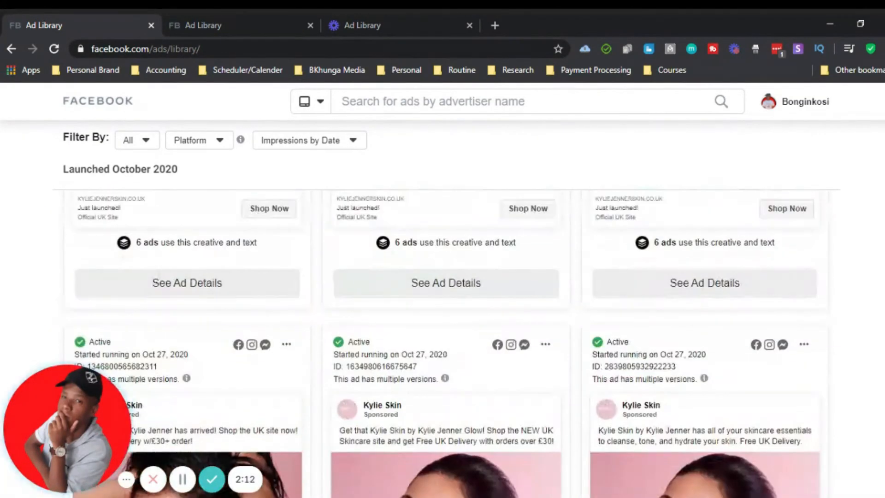
pyautogui.scroll(-3)
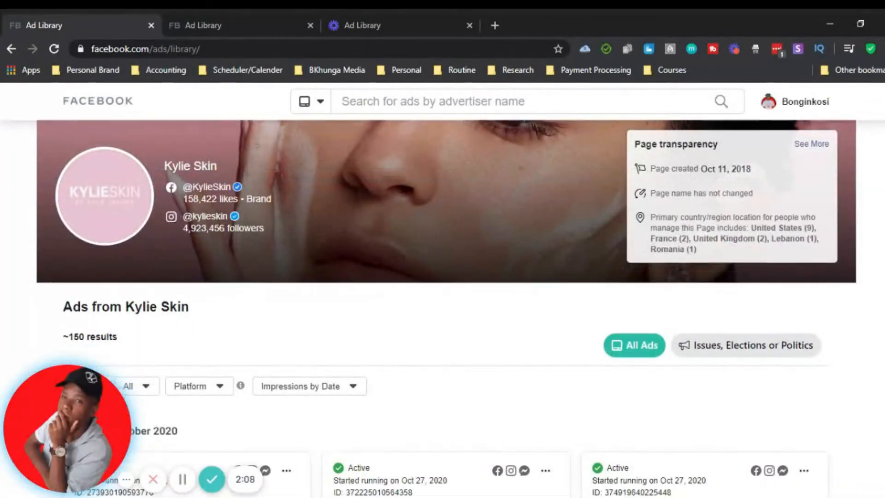
pyautogui.scroll(-3)
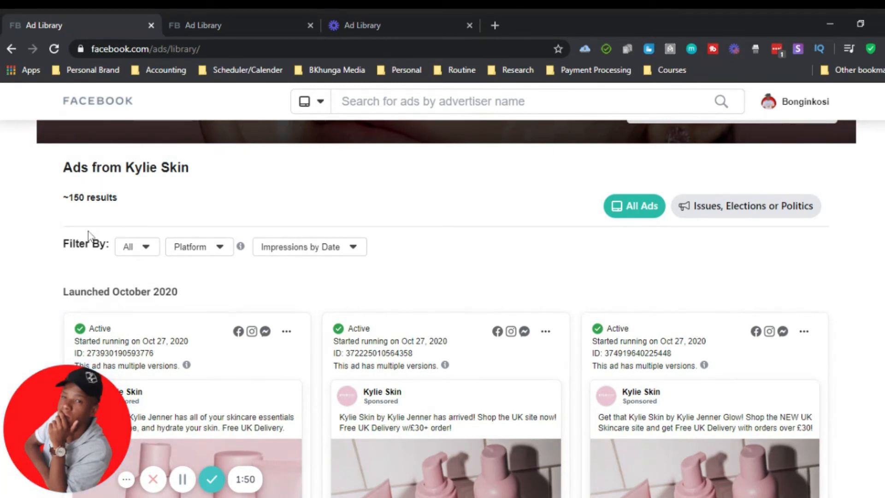
pyautogui.doubleClick(79, 198)
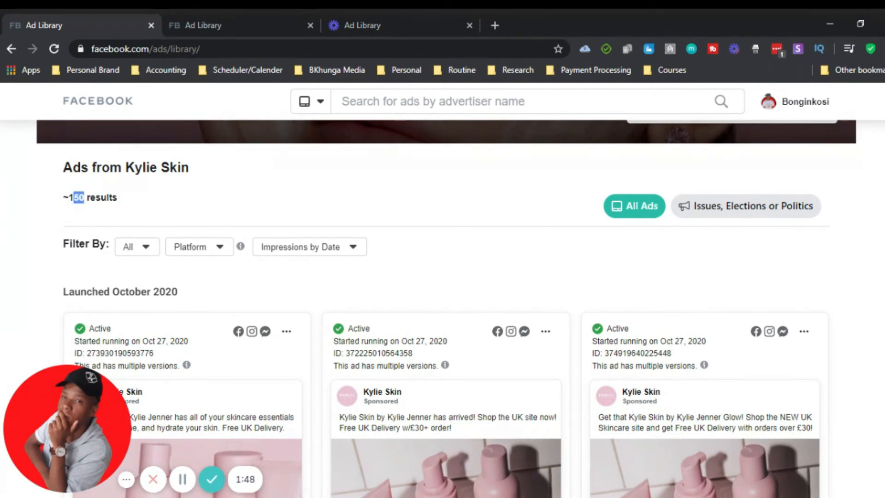